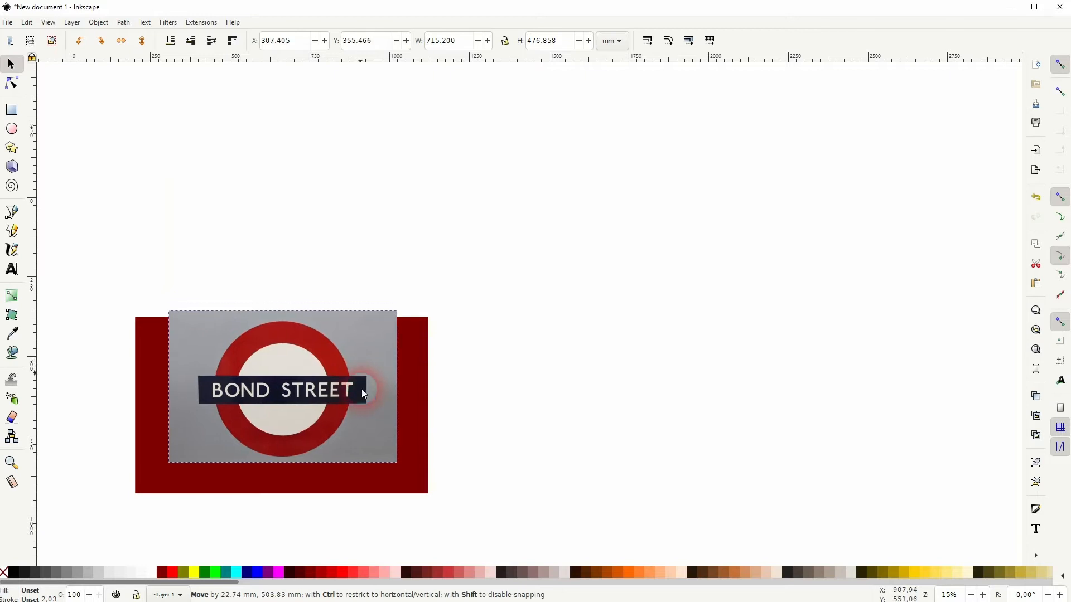
- Centre the photo inside the red rectangle and bring up its fill and stroke settings
{"action": "left_click_drag", "start_coordinate": [362, 393], "coordinate": [441, 369]}
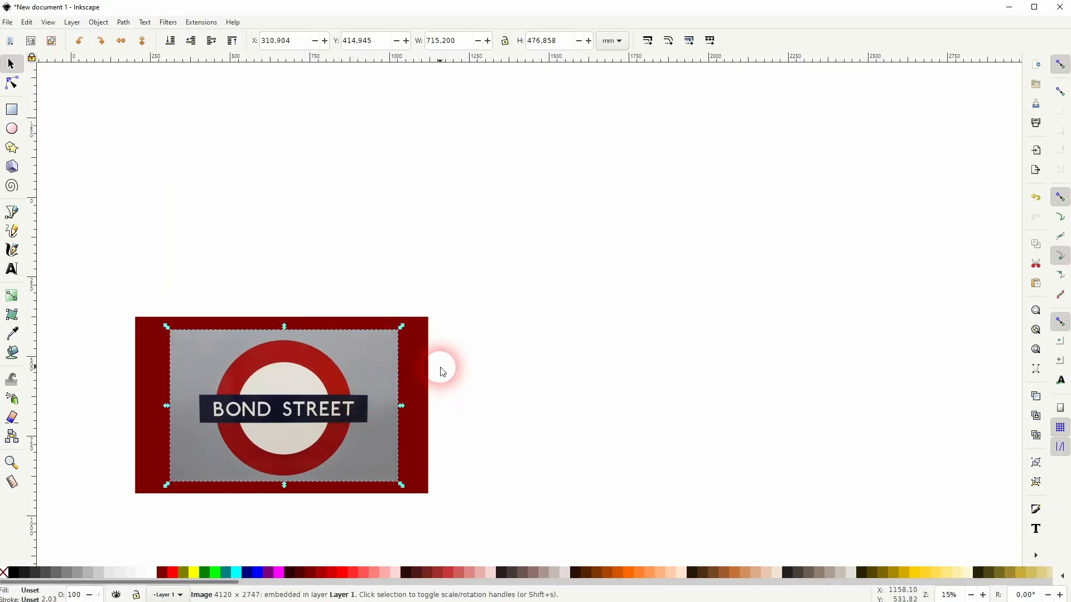
{"action": "left_click", "coordinate": [98, 22]}
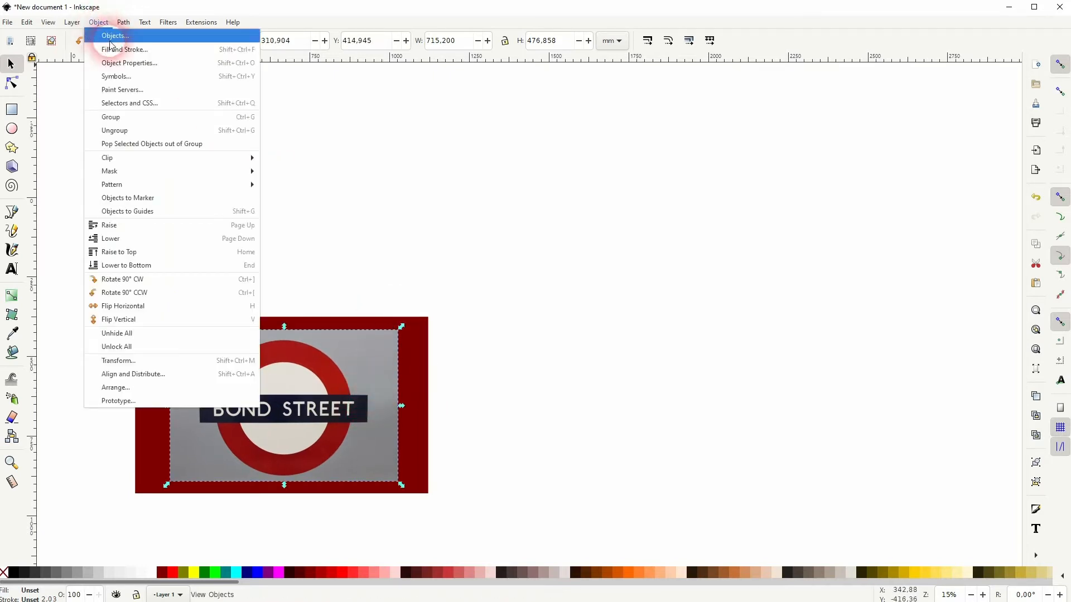
{"action": "left_click", "coordinate": [124, 49]}
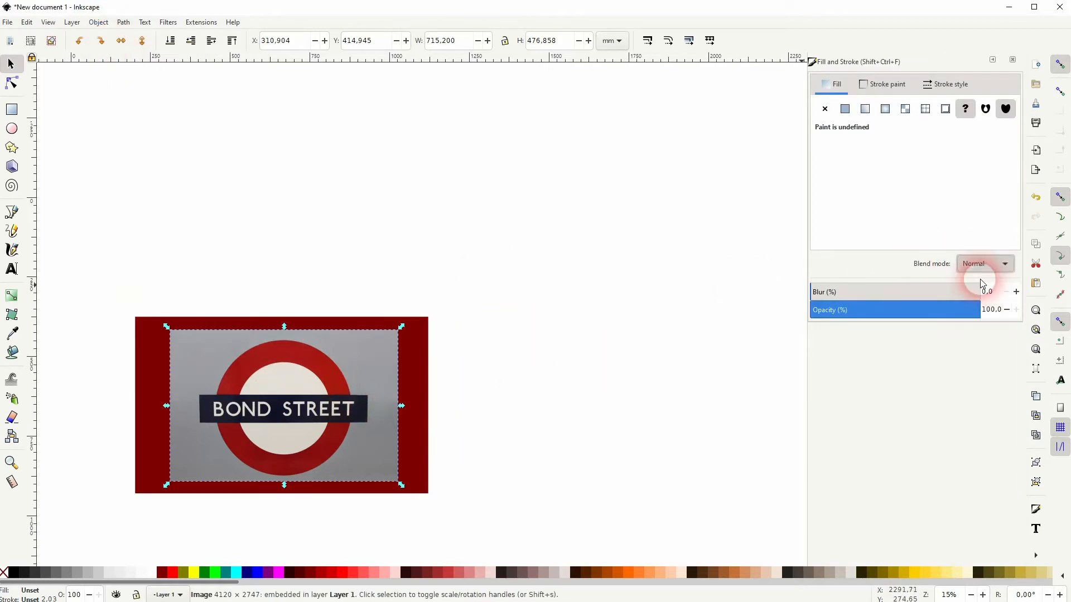
- Try Multiply and Screen blending and lowered opacity, then return to Normal at 100% opacity
{"action": "left_click", "coordinate": [985, 263]}
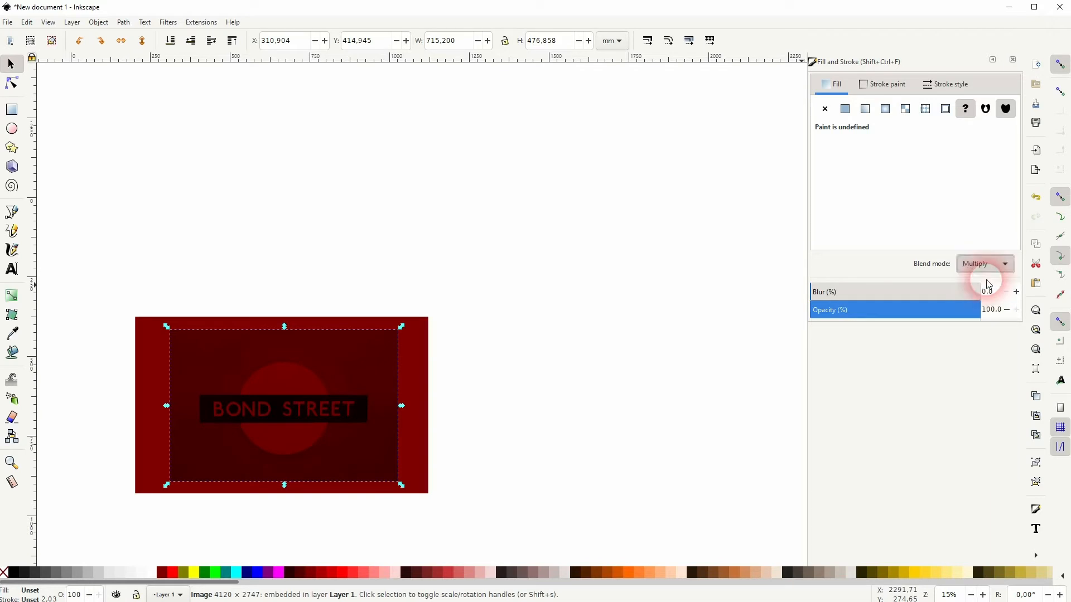
{"action": "left_click", "coordinate": [984, 264]}
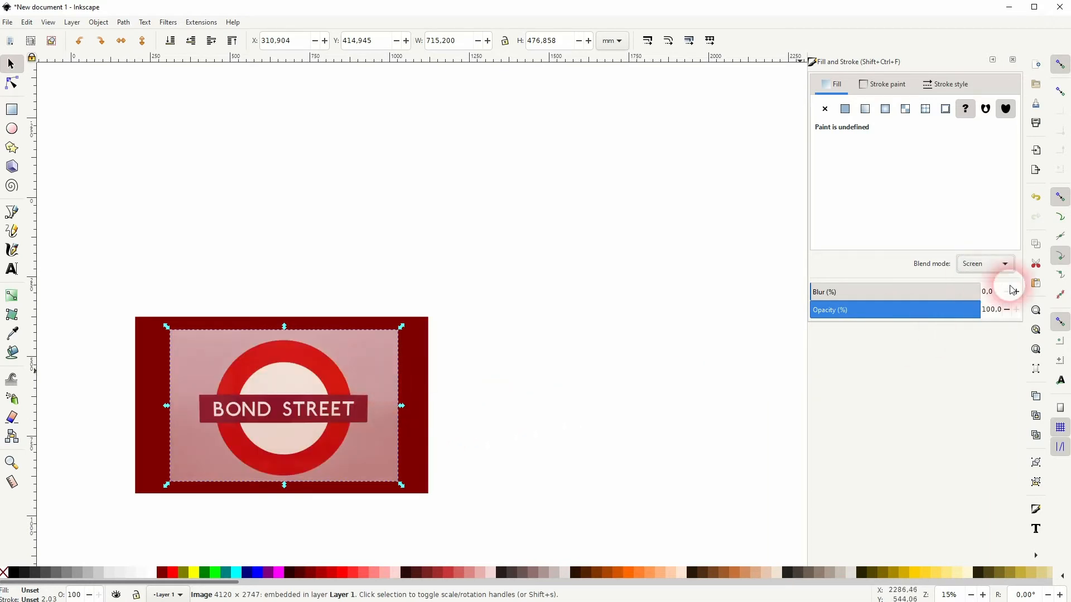
{"action": "left_click", "coordinate": [984, 264]}
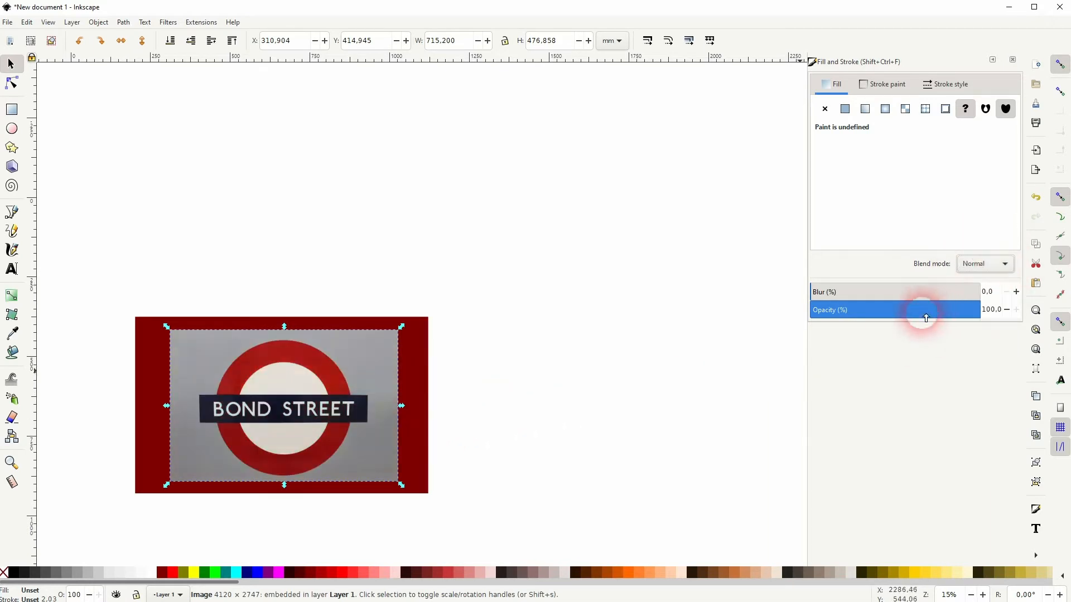
{"action": "left_click_drag", "start_coordinate": [925, 310], "coordinate": [869, 310]}
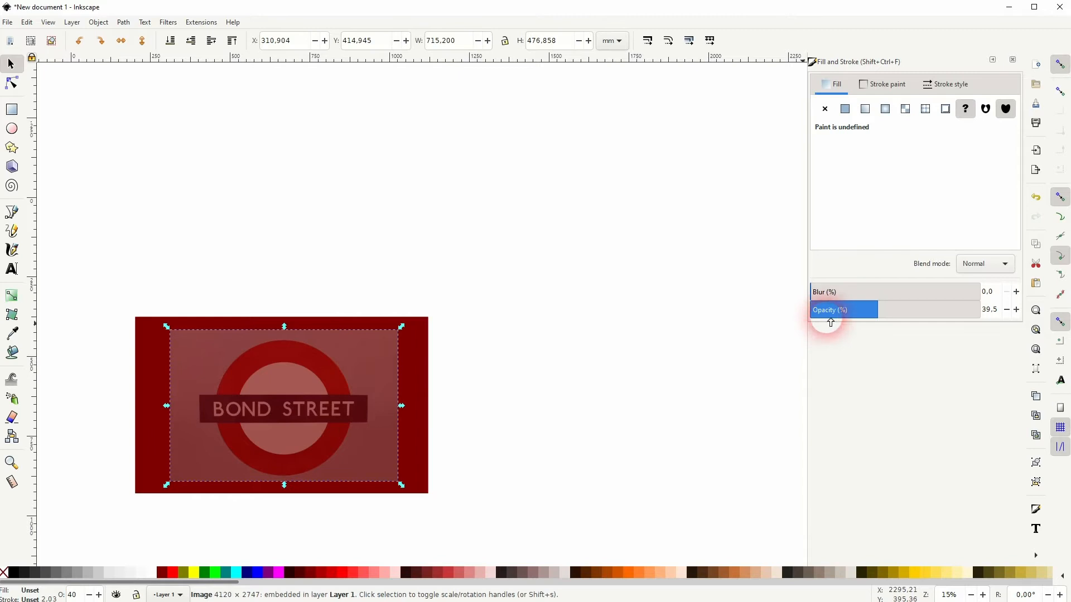
{"action": "left_click_drag", "start_coordinate": [830, 318], "coordinate": [977, 318]}
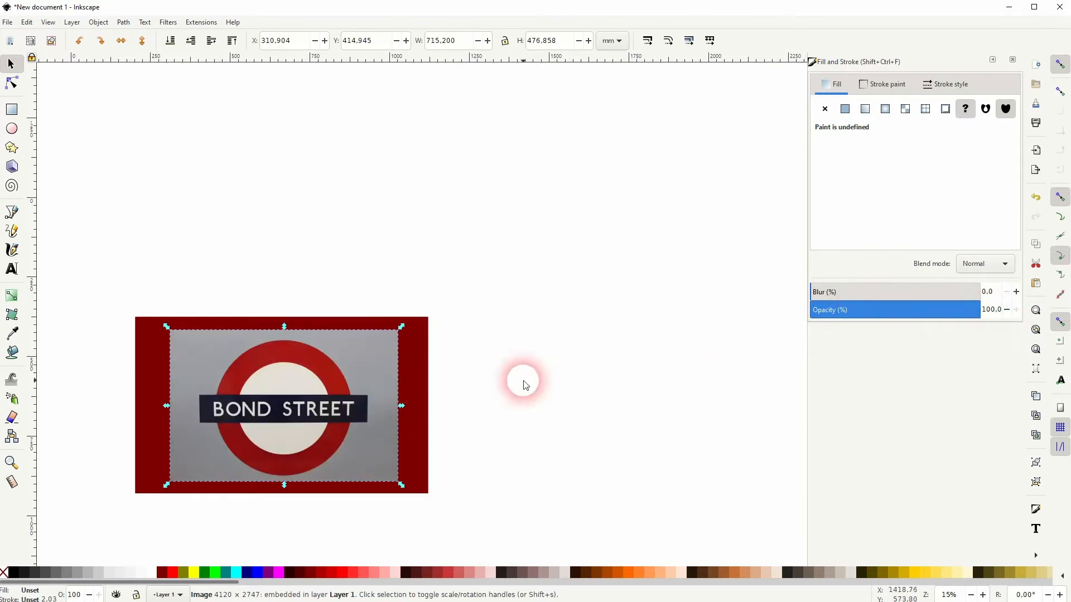
- Move the photo above the red rectangle and start bitmap tracing with Invert image toggled off
{"action": "left_click_drag", "start_coordinate": [522, 382], "coordinate": [267, 228]}
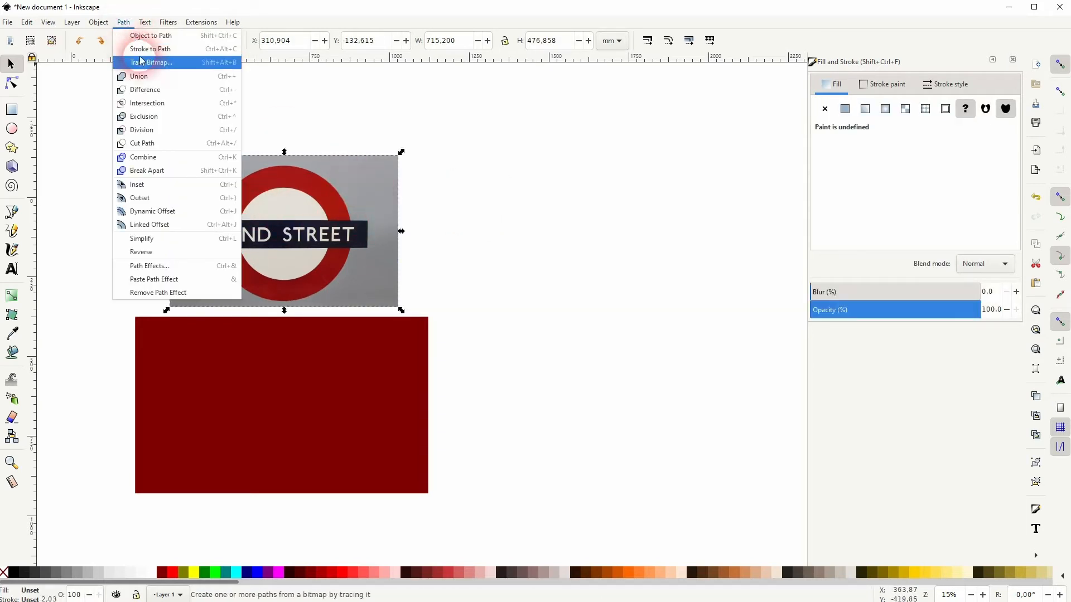
{"action": "left_click", "coordinate": [154, 62]}
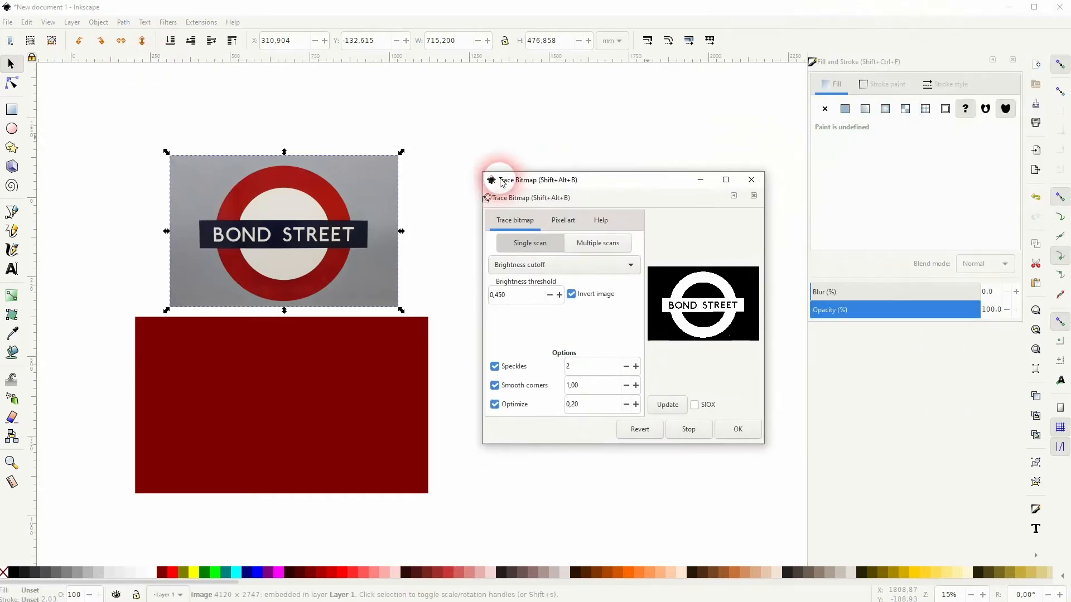
{"action": "left_click", "coordinate": [590, 285]}
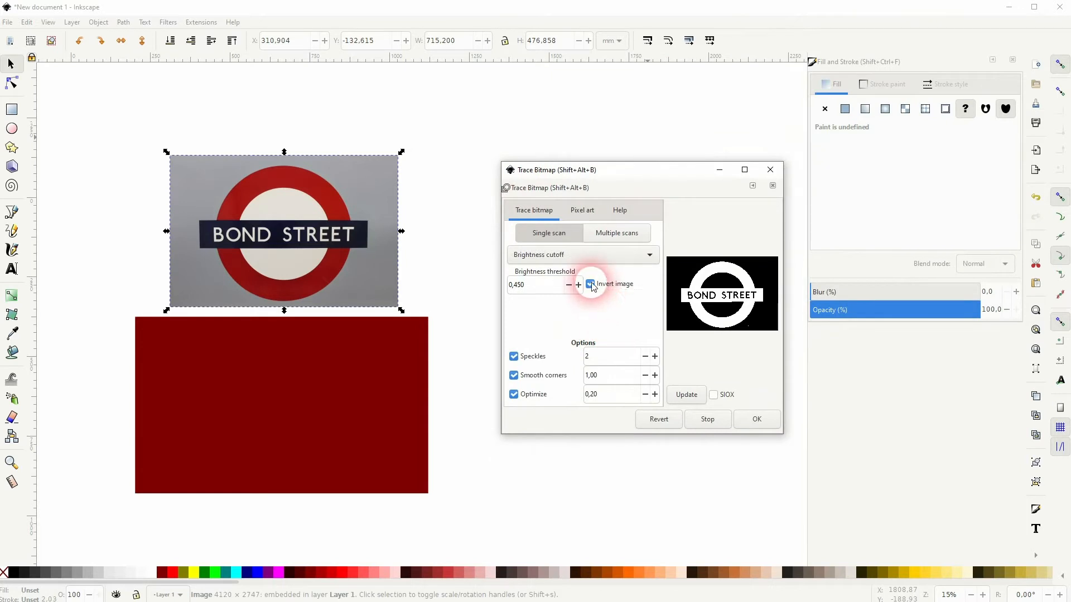
{"action": "left_click", "coordinate": [589, 285]}
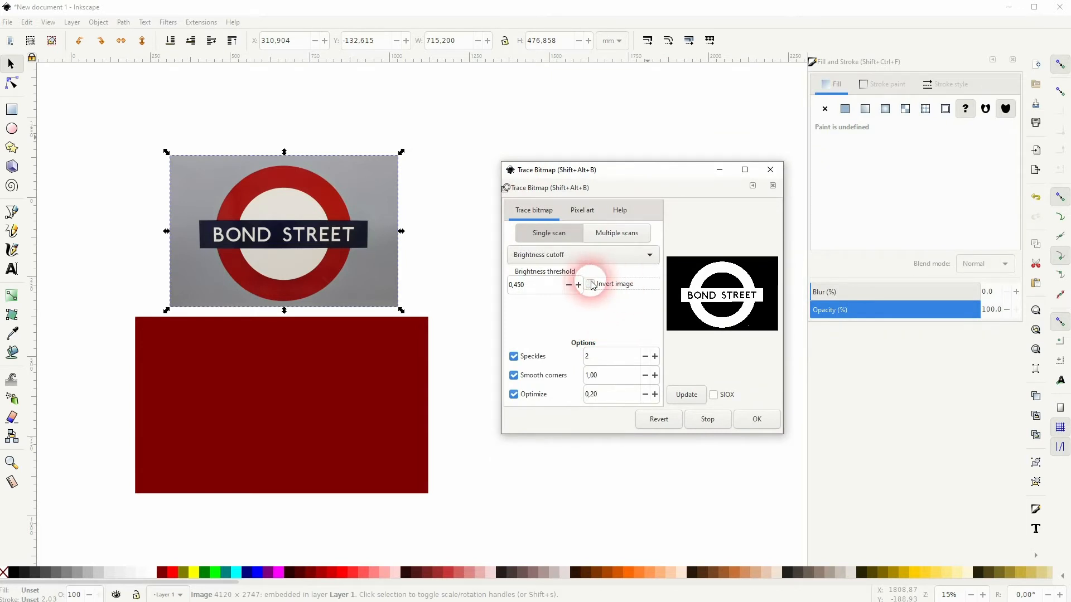
- Switch the tracing mode to Color quantization and run the trace on the photo
{"action": "left_click", "coordinate": [581, 254]}
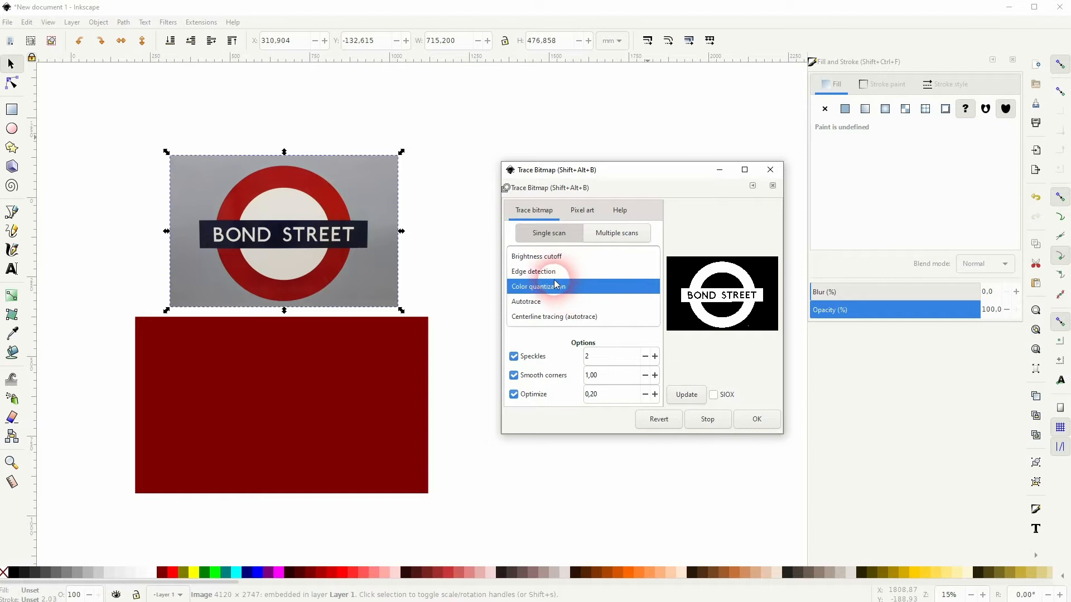
{"action": "left_click", "coordinate": [553, 287]}
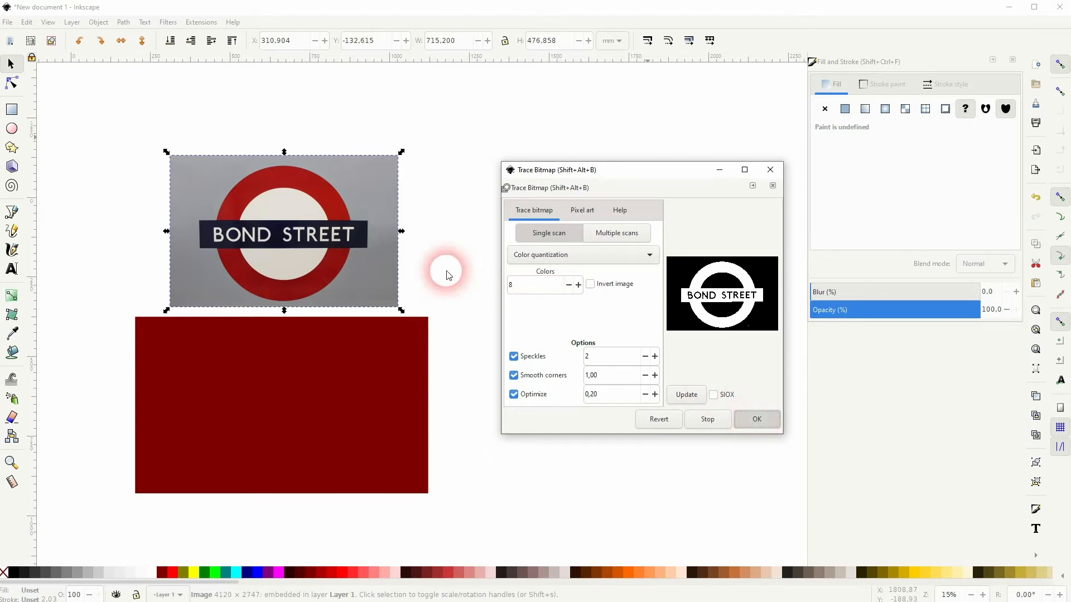
{"action": "left_click", "coordinate": [686, 394]}
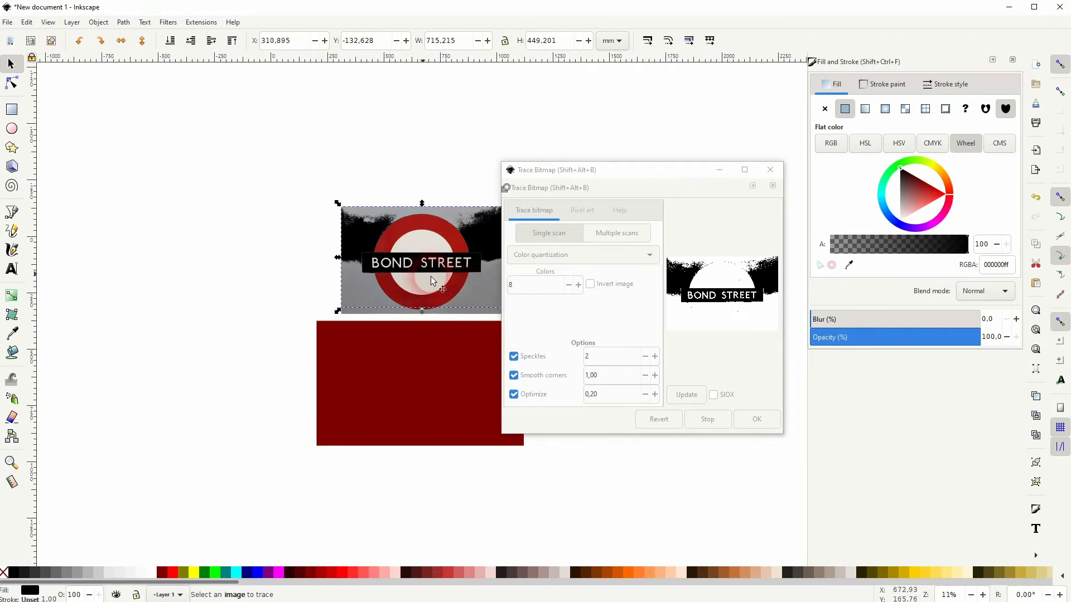
- Move the photo aside and preview Multiple scans, Brightness steps and Autotrace before tracing with Brightness cutoff
{"action": "left_click_drag", "start_coordinate": [421, 259], "coordinate": [226, 259]}
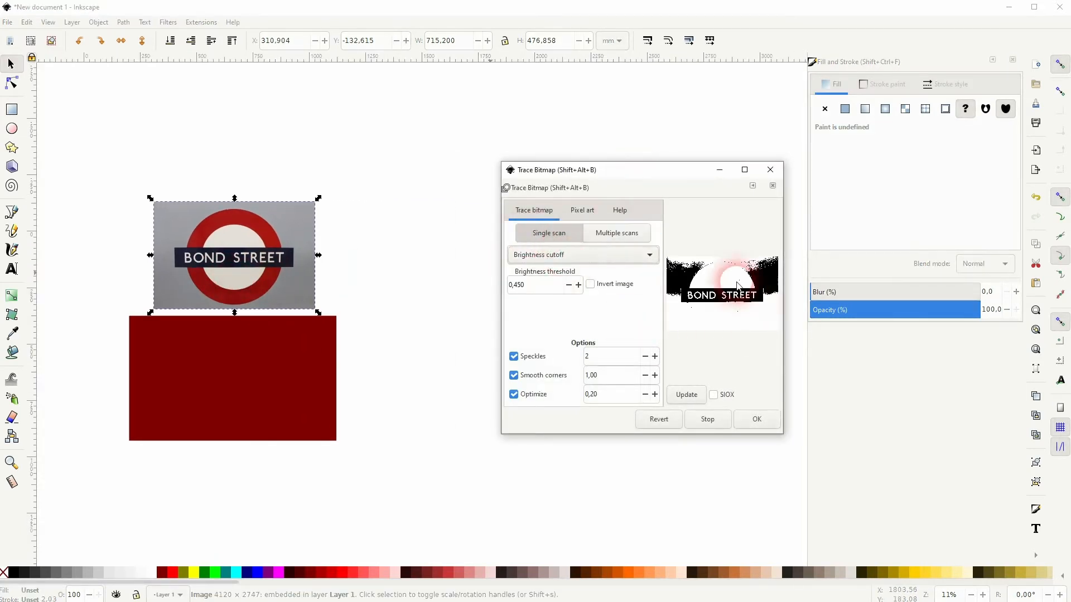
{"action": "left_click", "coordinate": [707, 420]}
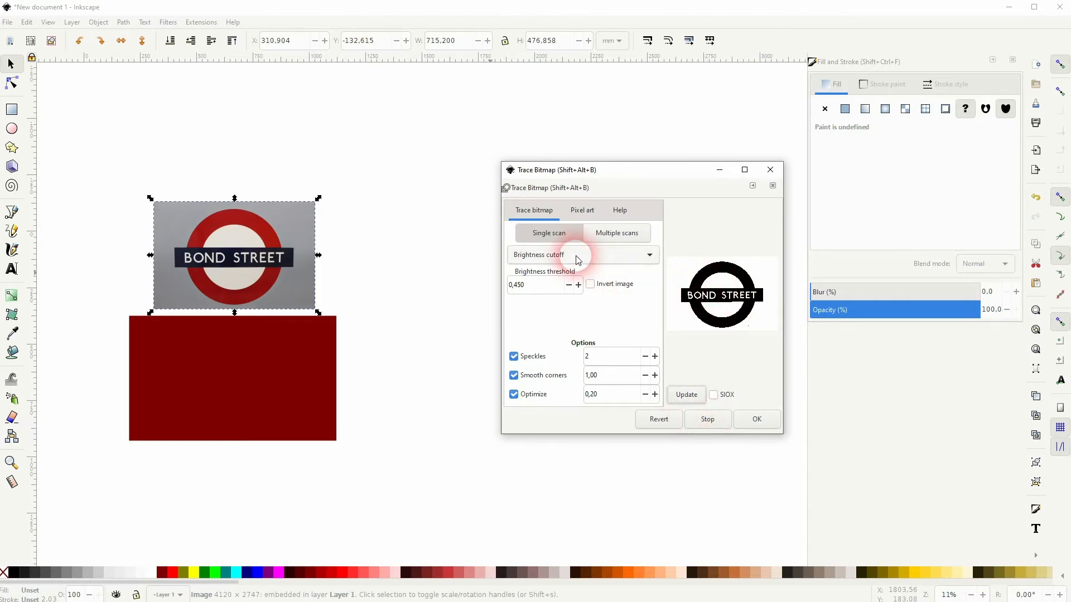
{"action": "left_click", "coordinate": [615, 233]}
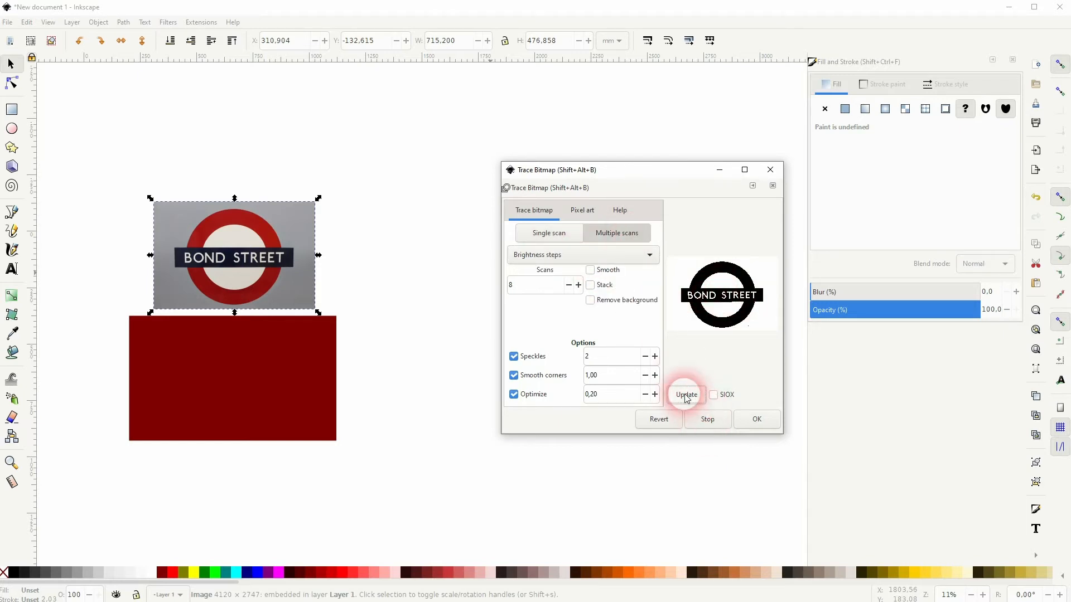
{"action": "left_click", "coordinate": [549, 233]}
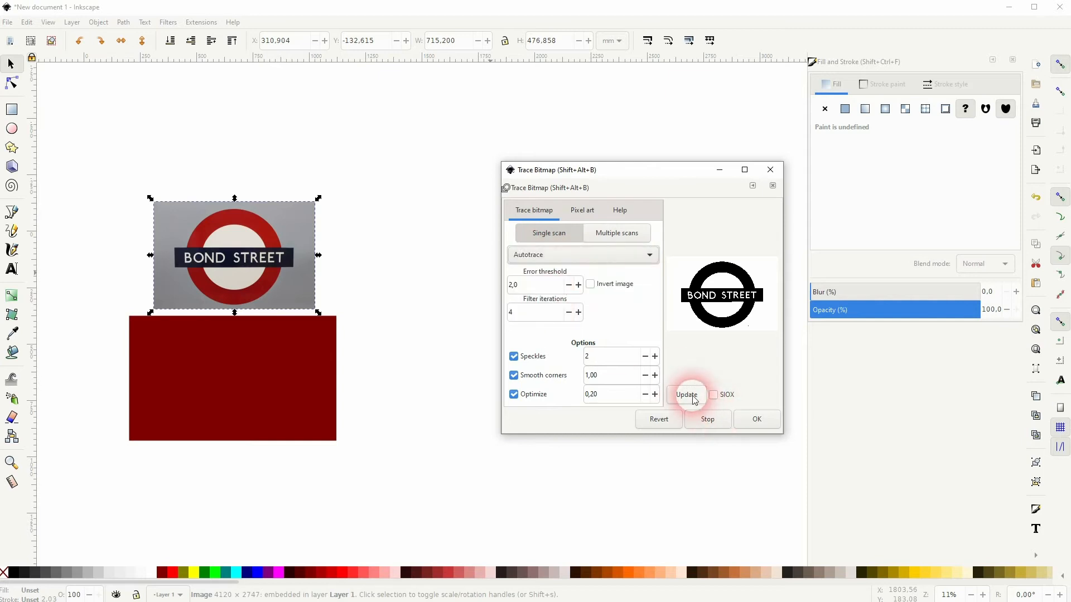
{"action": "left_click", "coordinate": [686, 395]}
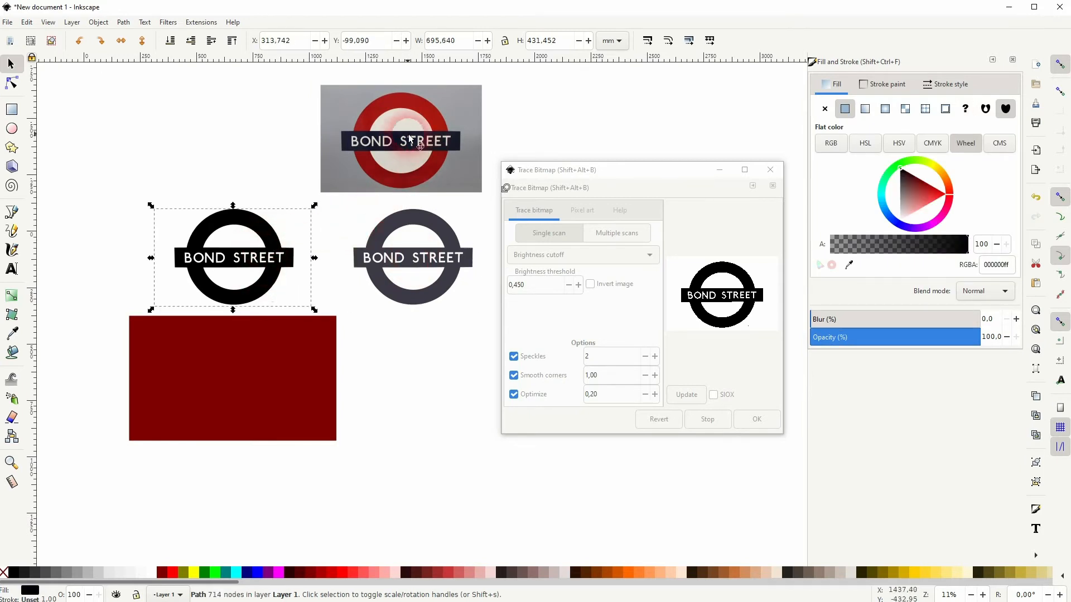
- Place the black traced logo over the red rectangle at about 38% opacity and deselect to preview the watermark
{"action": "left_click", "coordinate": [770, 169]}
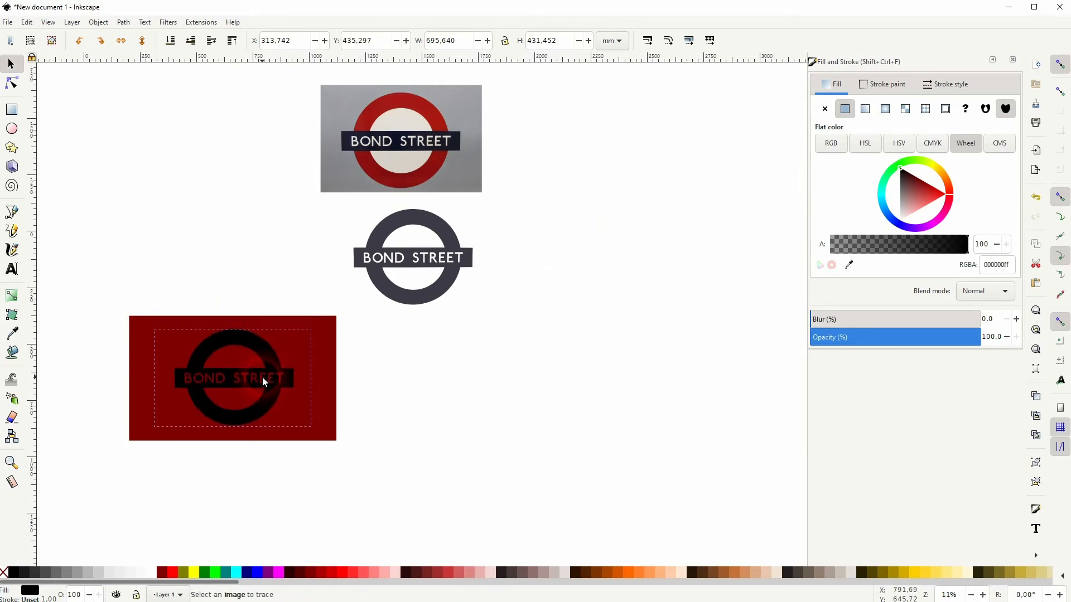
{"action": "left_click_drag", "start_coordinate": [1008, 337], "coordinate": [891, 337]}
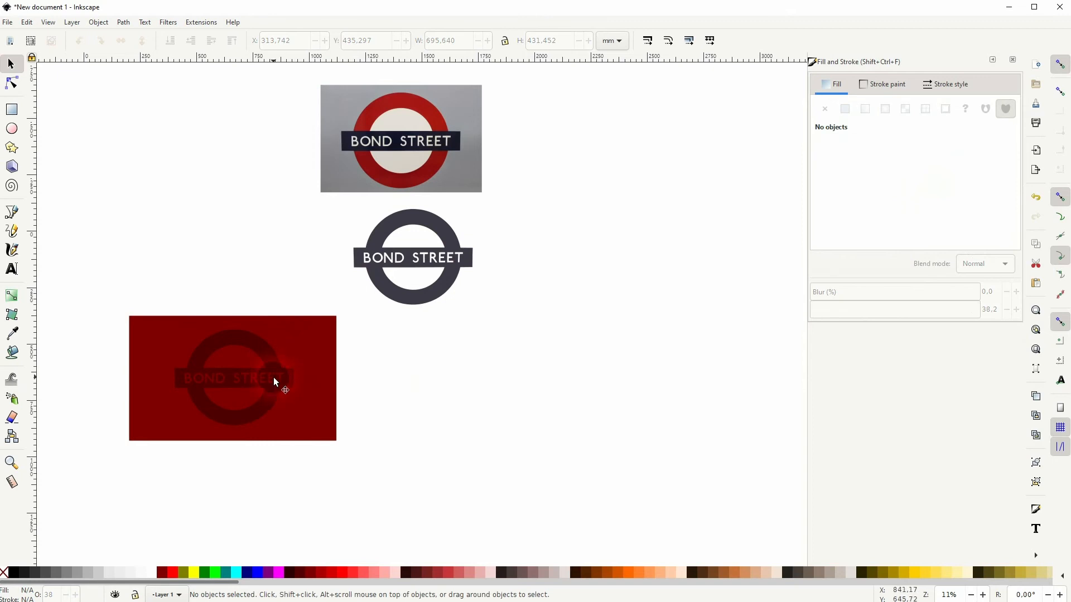
{"action": "left_click", "coordinate": [412, 257]}
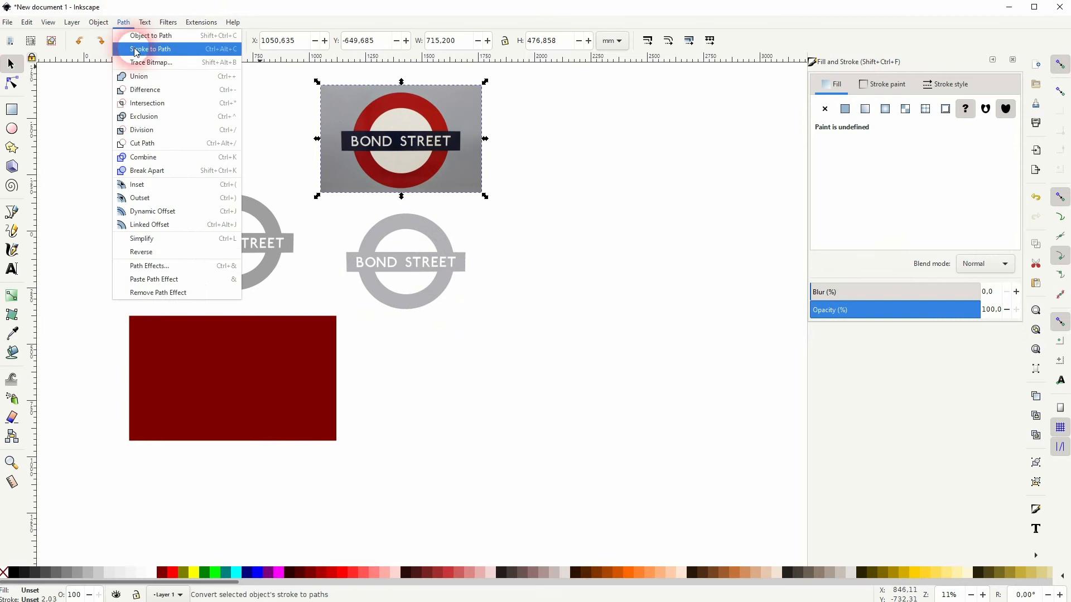
- Trace the photo again with Invert image on, producing the roundel knocked out in black over the rectangle
{"action": "left_click", "coordinate": [151, 63]}
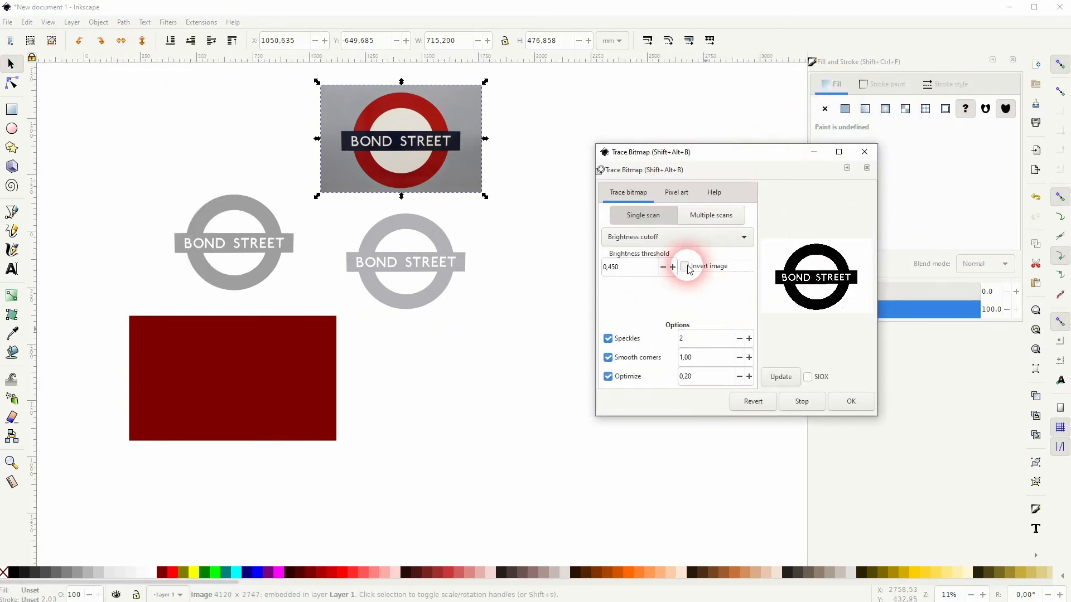
{"action": "left_click", "coordinate": [684, 266]}
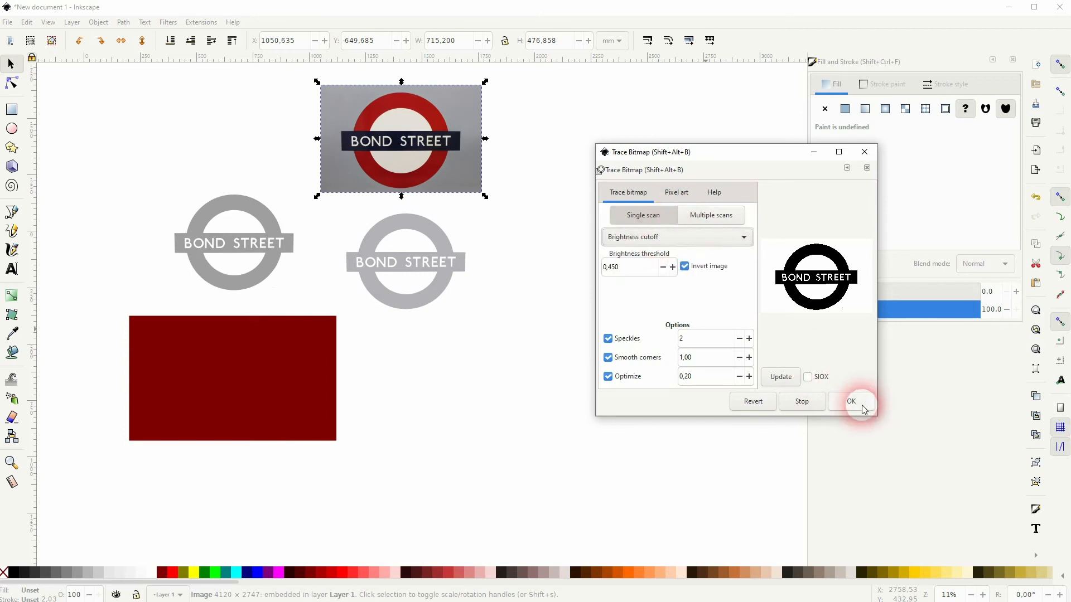
{"action": "left_click", "coordinate": [851, 400]}
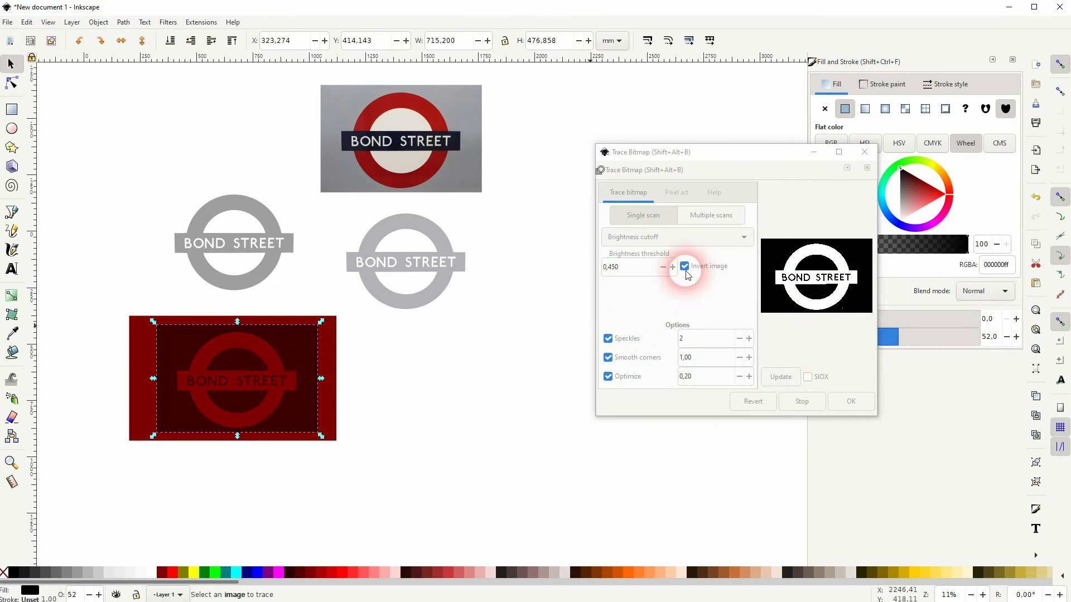
- Turn Invert image back off and close the Trace Bitmap dialog
{"action": "left_click", "coordinate": [684, 266]}
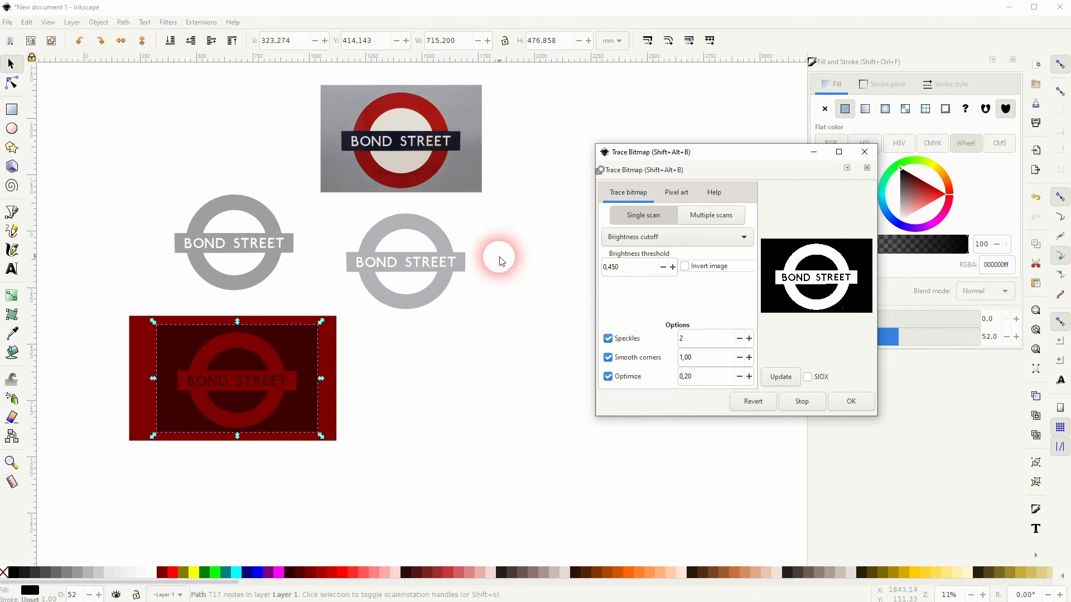
{"action": "left_click", "coordinate": [863, 152]}
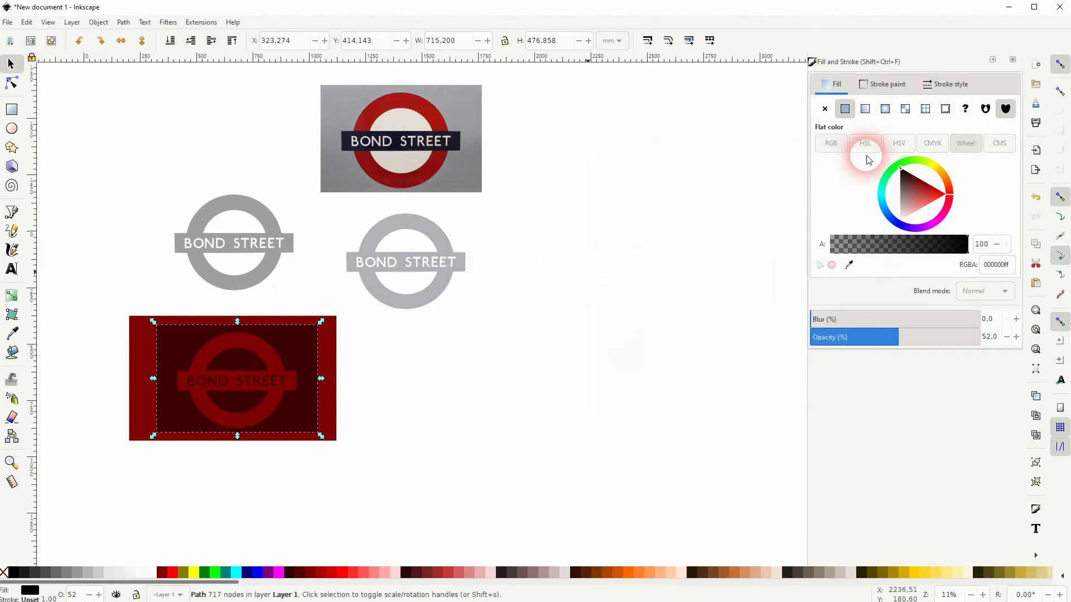